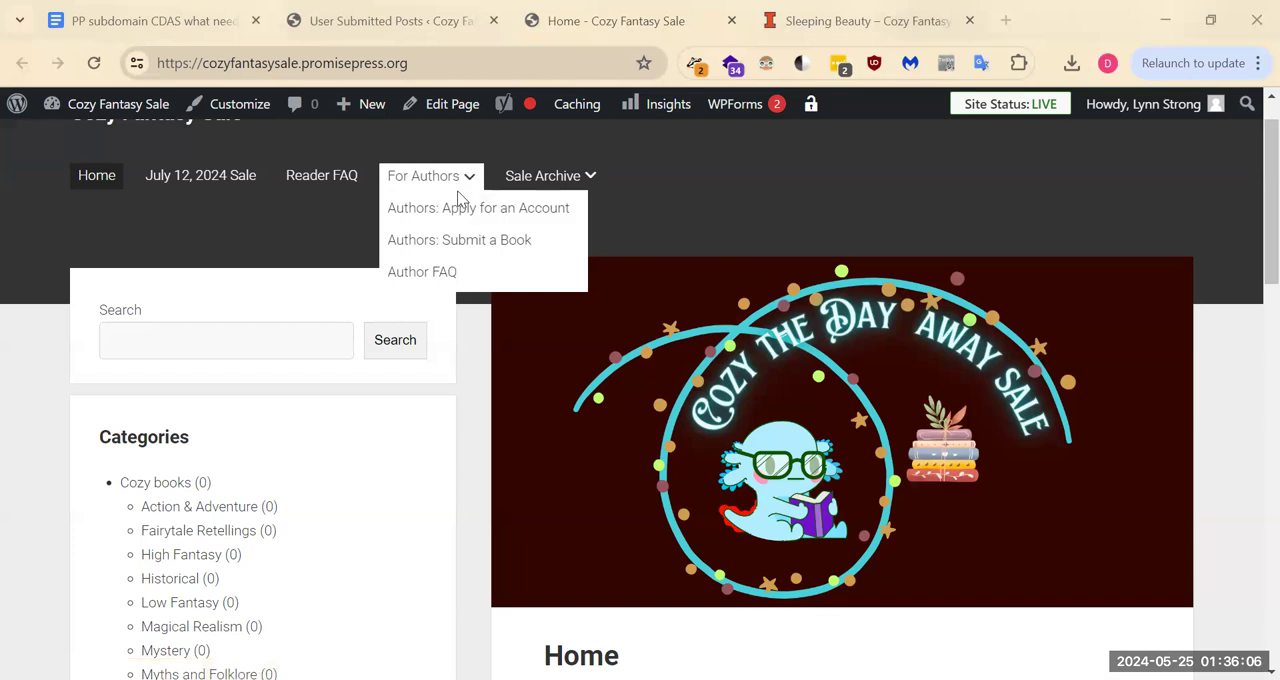
{"action": "mouse_move", "coordinate": [463, 197]}
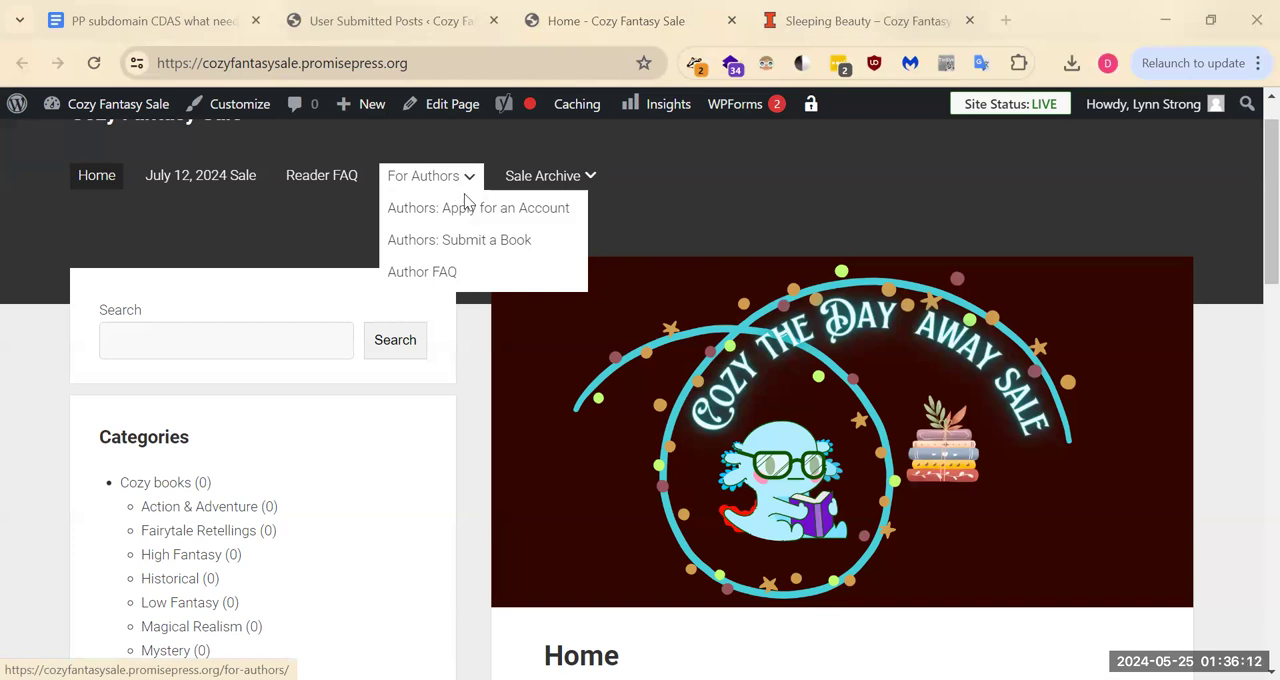
{"action": "mouse_move", "coordinate": [469, 239]}
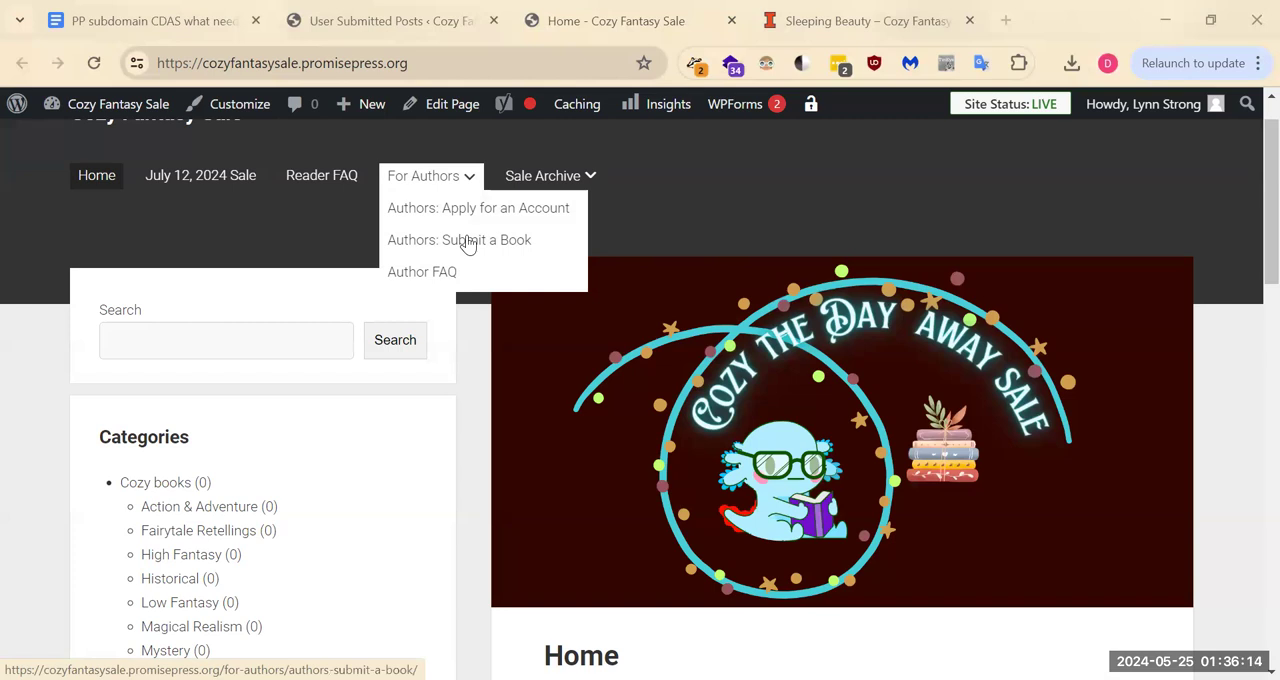
- Open Authors: Submit a Book and scroll through its guidance to the Submit a book form
{"action": "left_click", "coordinate": [459, 239]}
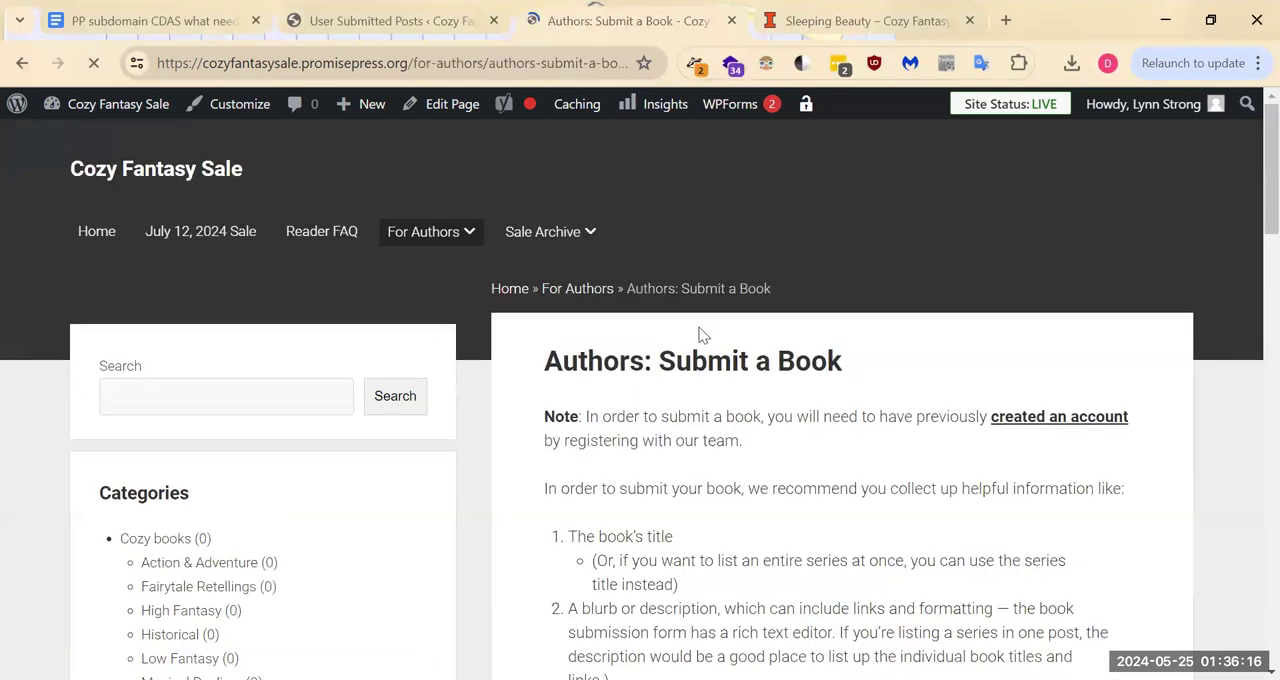
{"action": "scroll", "scroll_direction": "down", "scroll_amount": 3}
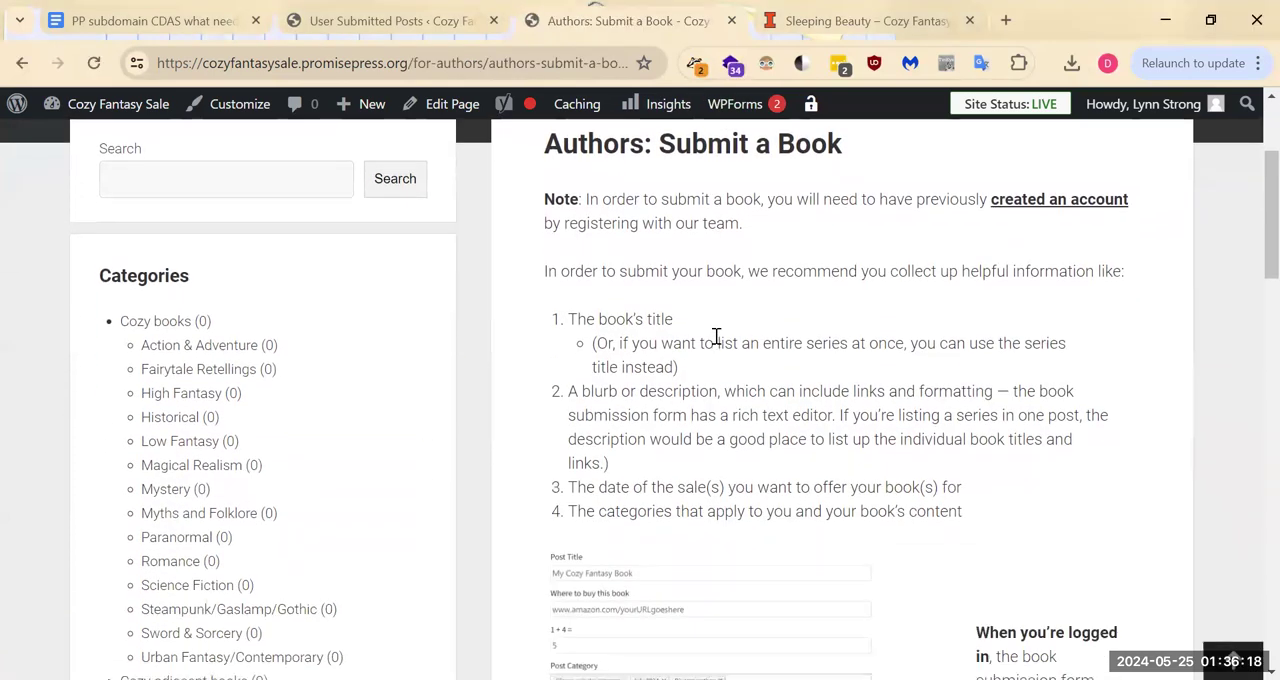
{"action": "scroll", "scroll_direction": "down", "scroll_amount": 3}
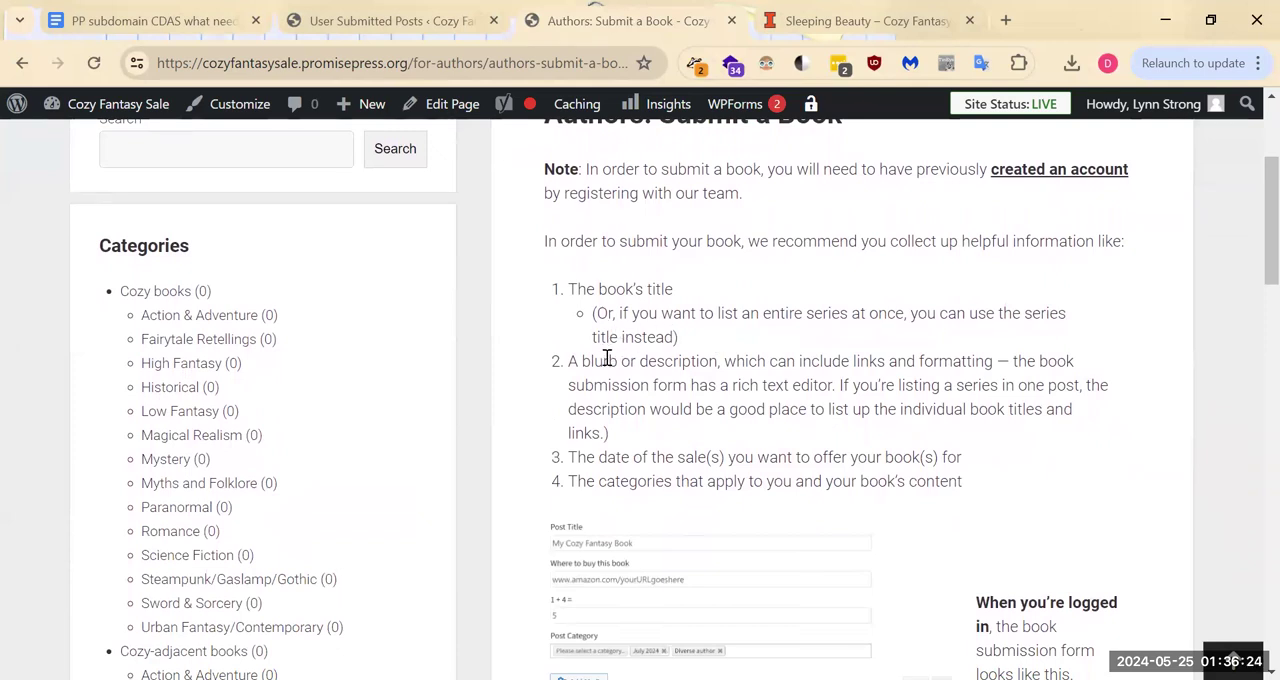
{"action": "scroll", "scroll_direction": "down", "scroll_amount": 3}
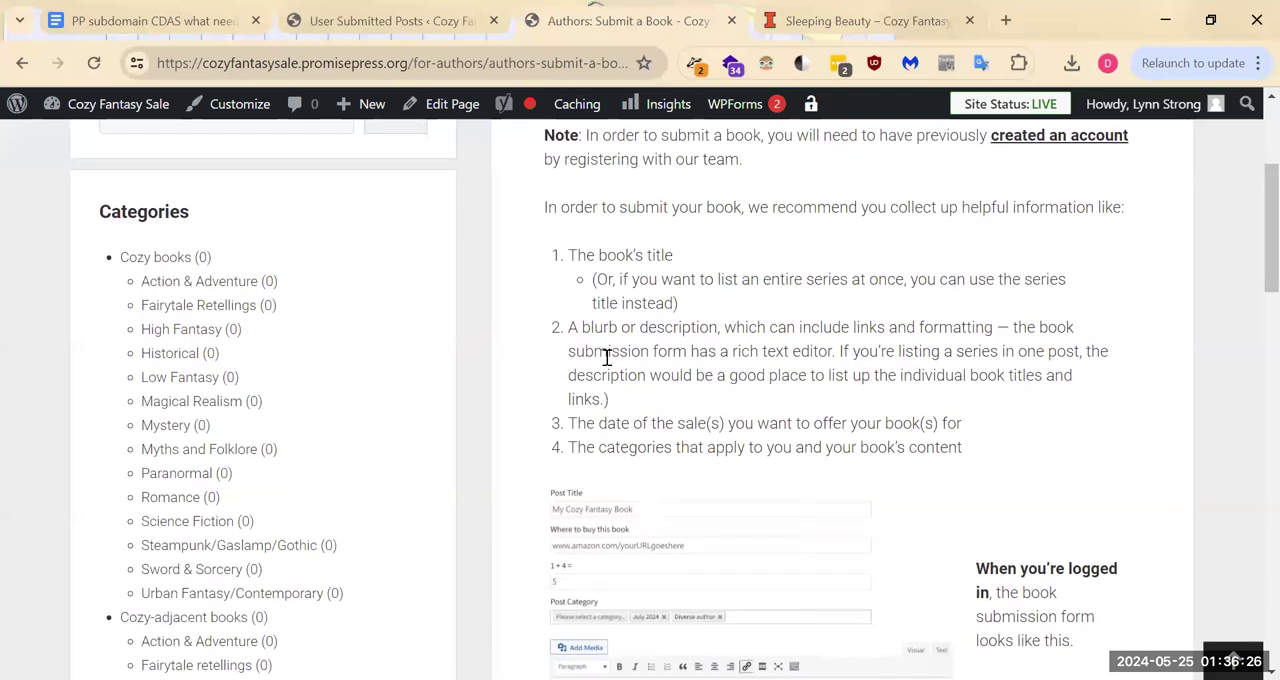
{"action": "scroll", "scroll_direction": "down", "scroll_amount": 3}
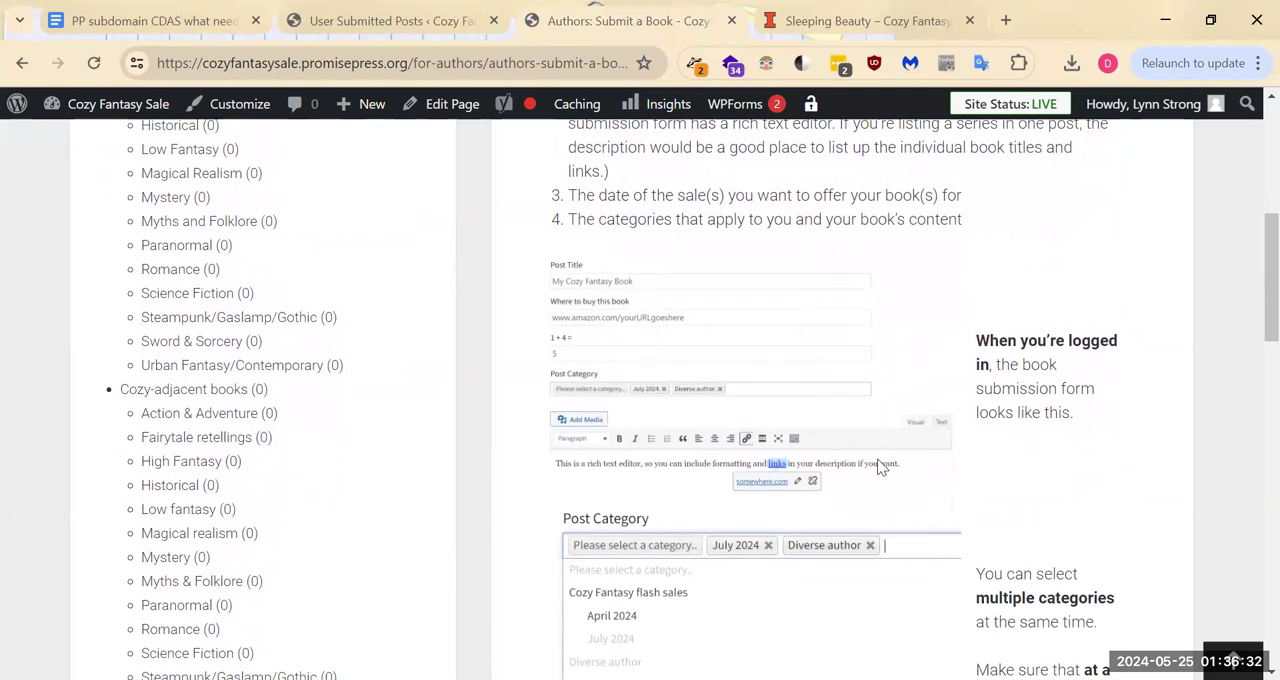
{"action": "scroll", "scroll_direction": "down", "scroll_amount": 3}
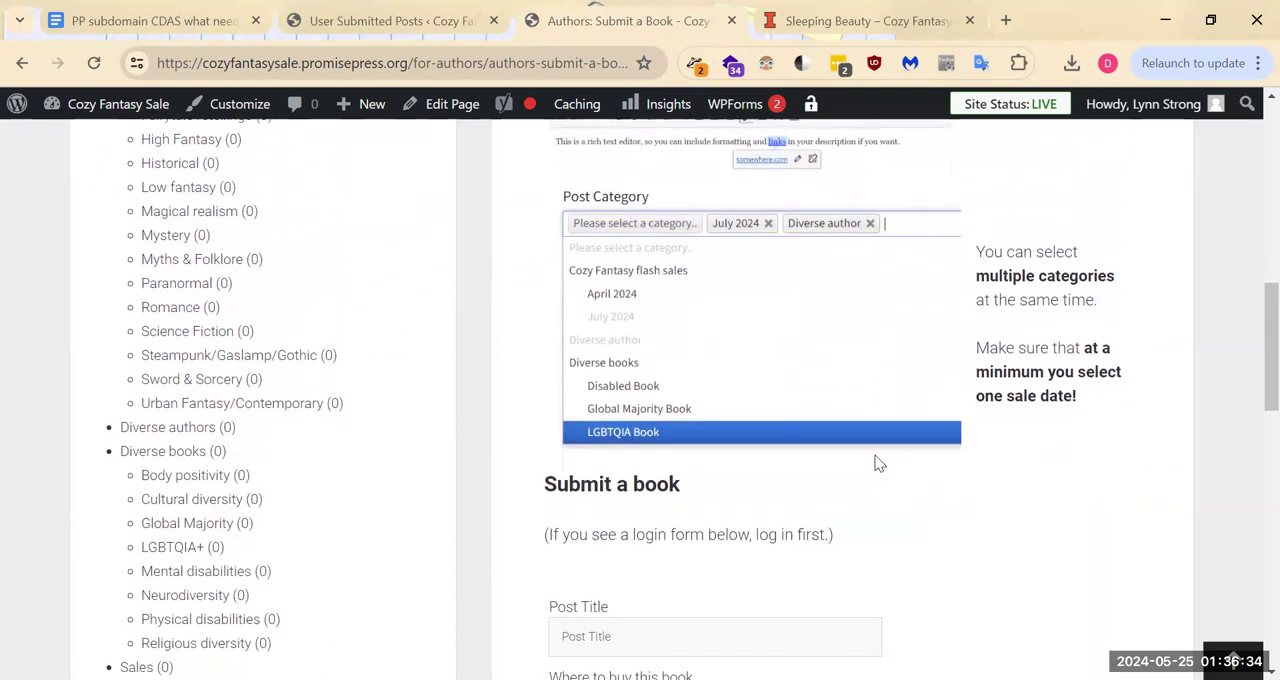
{"action": "scroll", "scroll_direction": "down", "scroll_amount": 3}
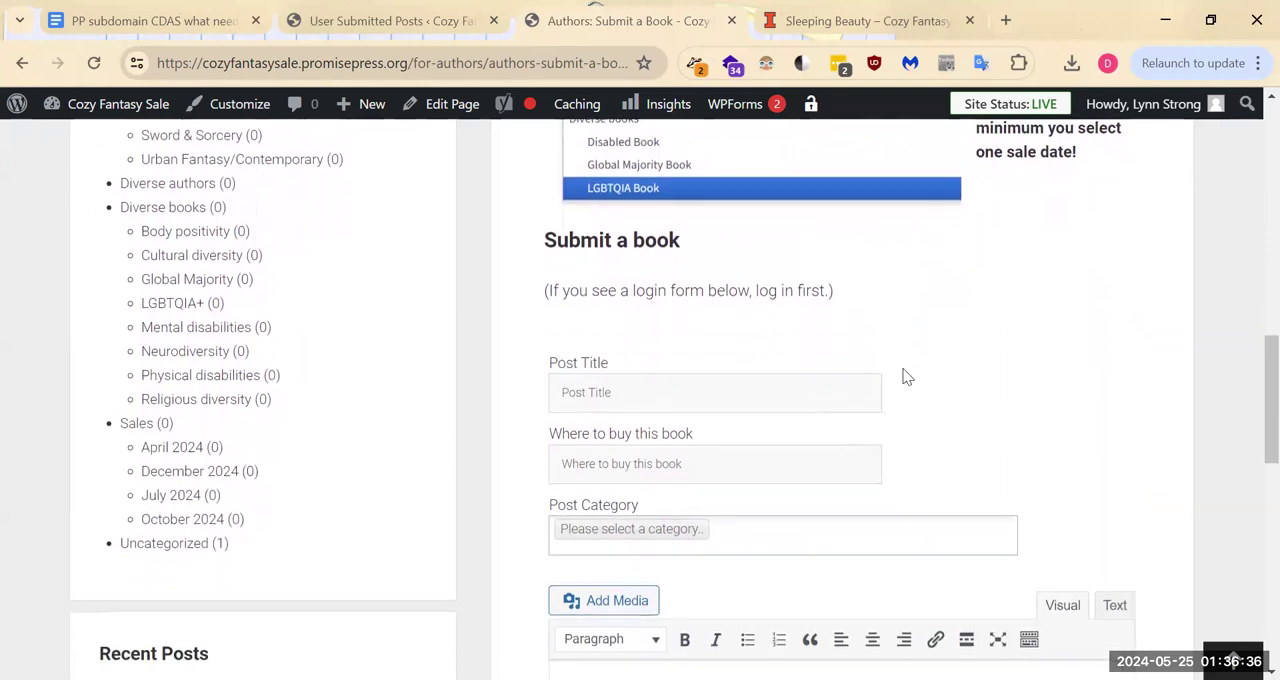
{"action": "mouse_move", "coordinate": [769, 390]}
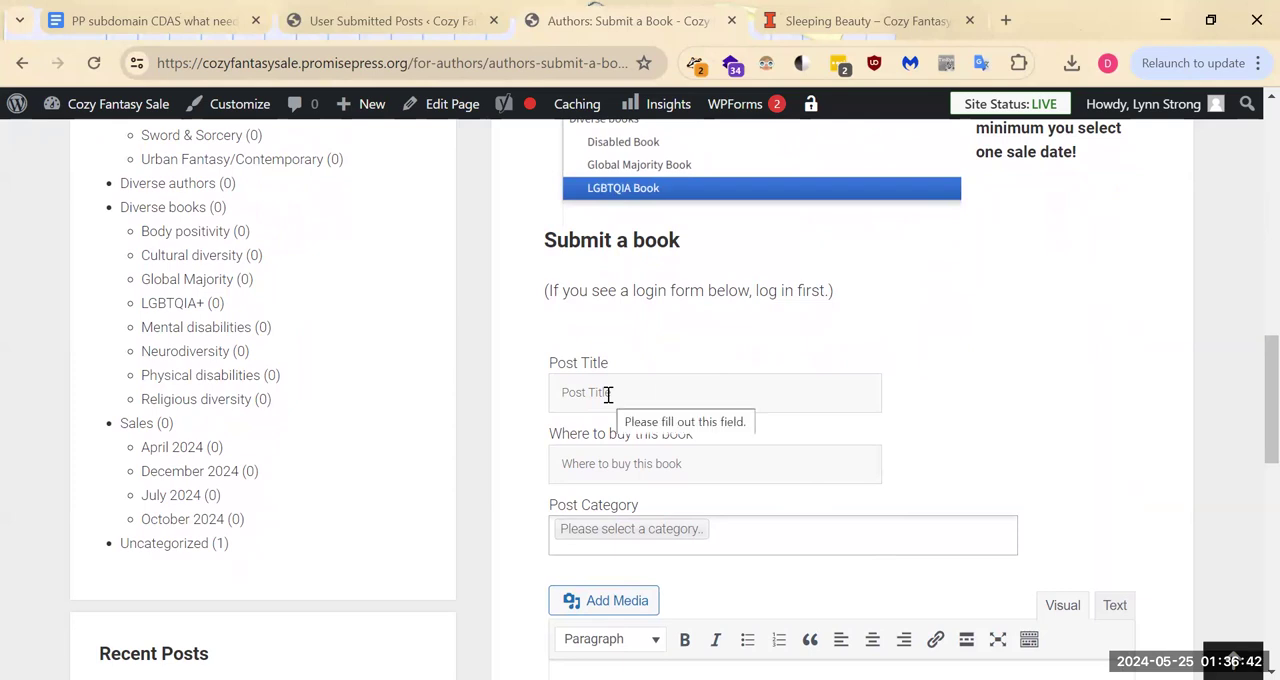
{"action": "type", "text": "Sleeping Beauty"}
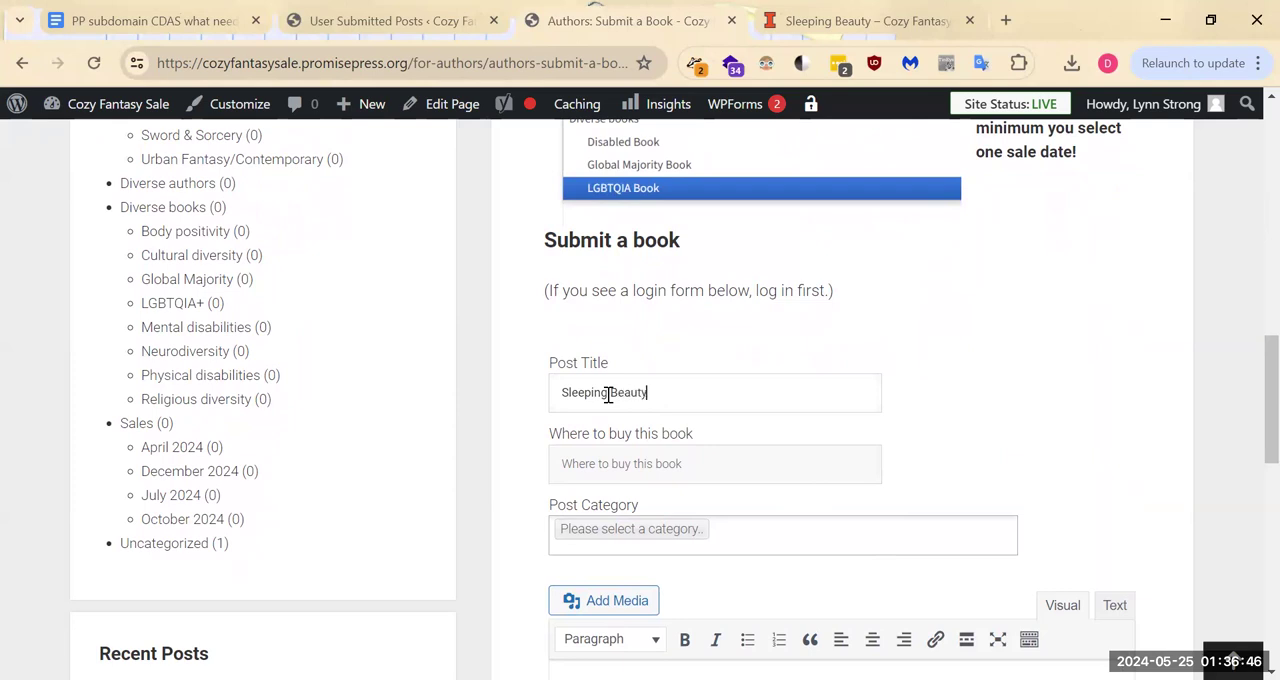
{"action": "left_click", "coordinate": [714, 463]}
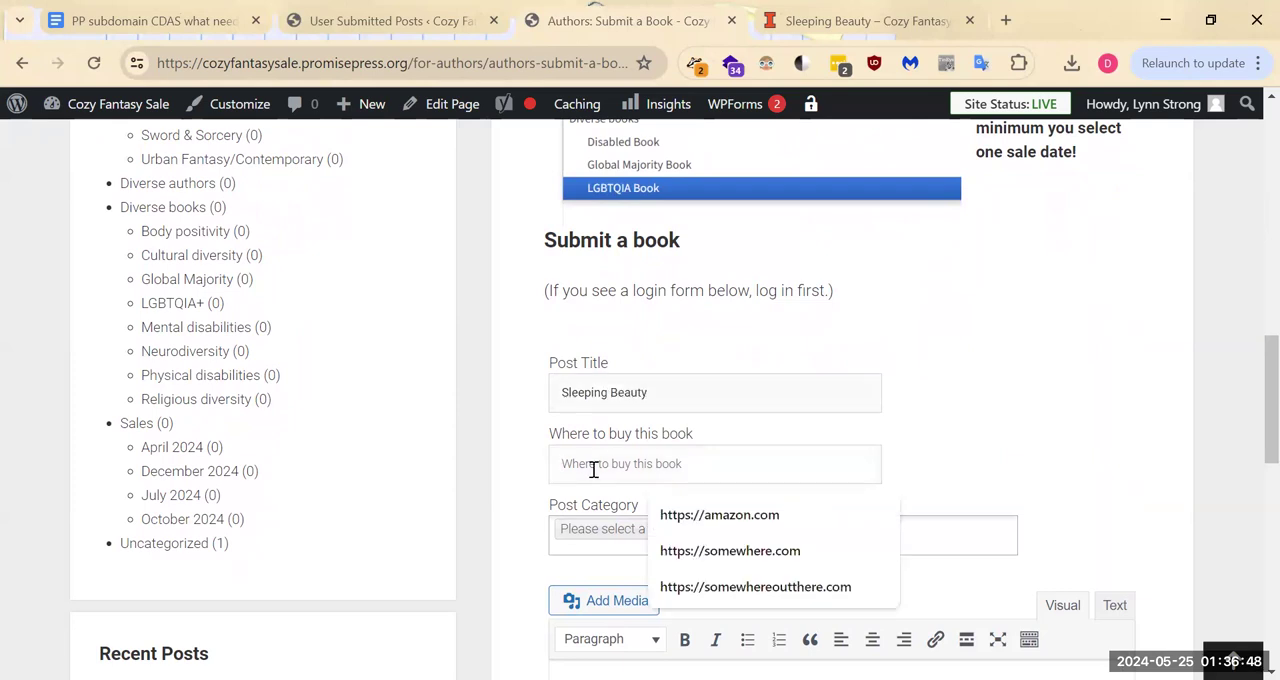
{"action": "left_click", "coordinate": [719, 514]}
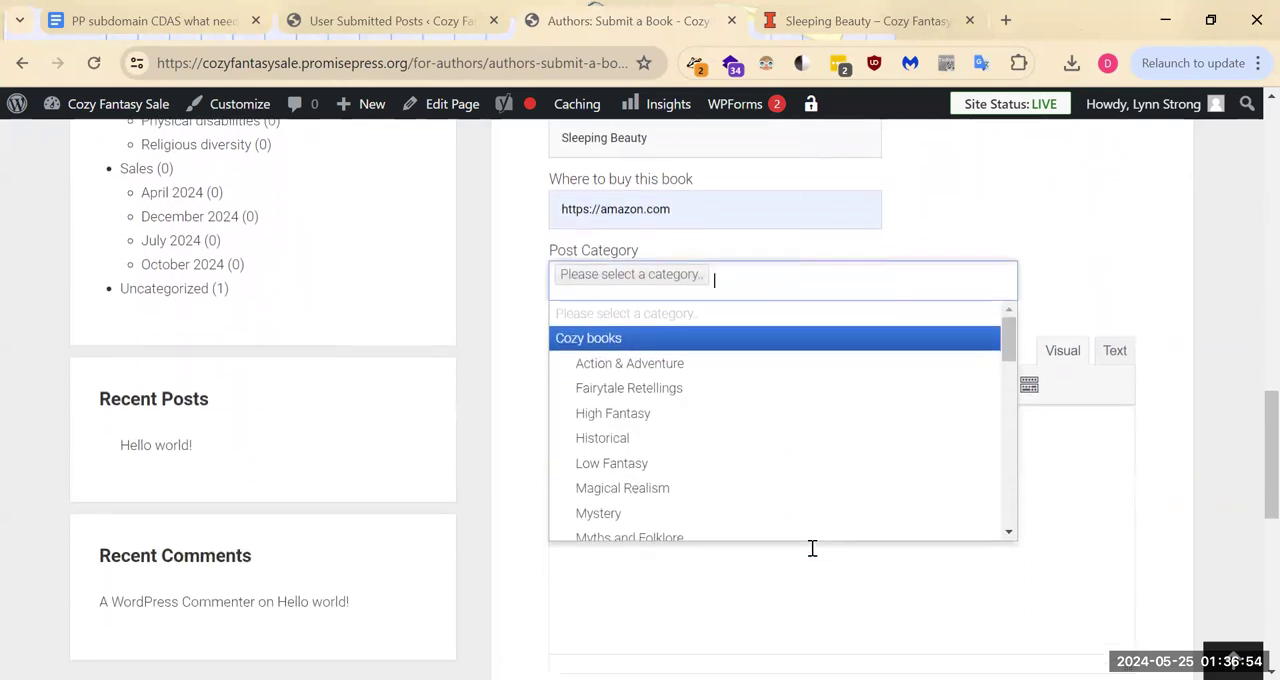
- Choose categories July 2024, High Fantasy, Fairytale Retellings, Myths and Folklore, and Diverse authors
{"action": "scroll", "scroll_direction": "down", "scroll_amount": 3}
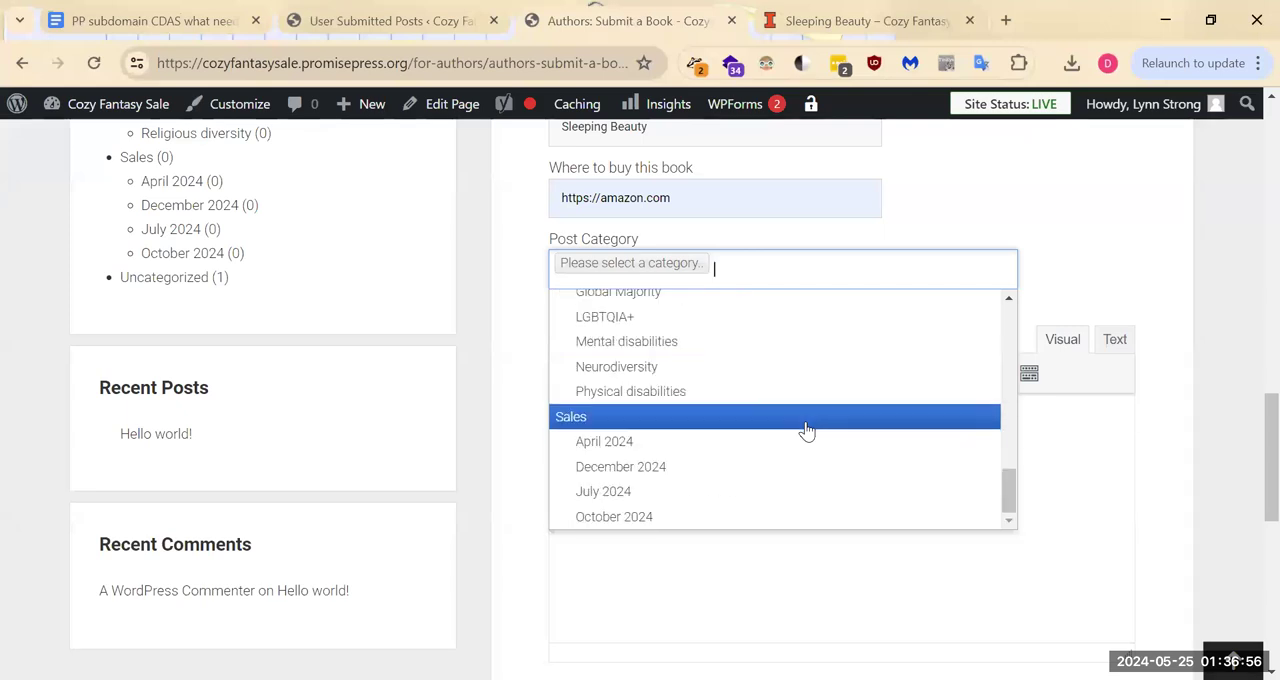
{"action": "left_click", "coordinate": [603, 491]}
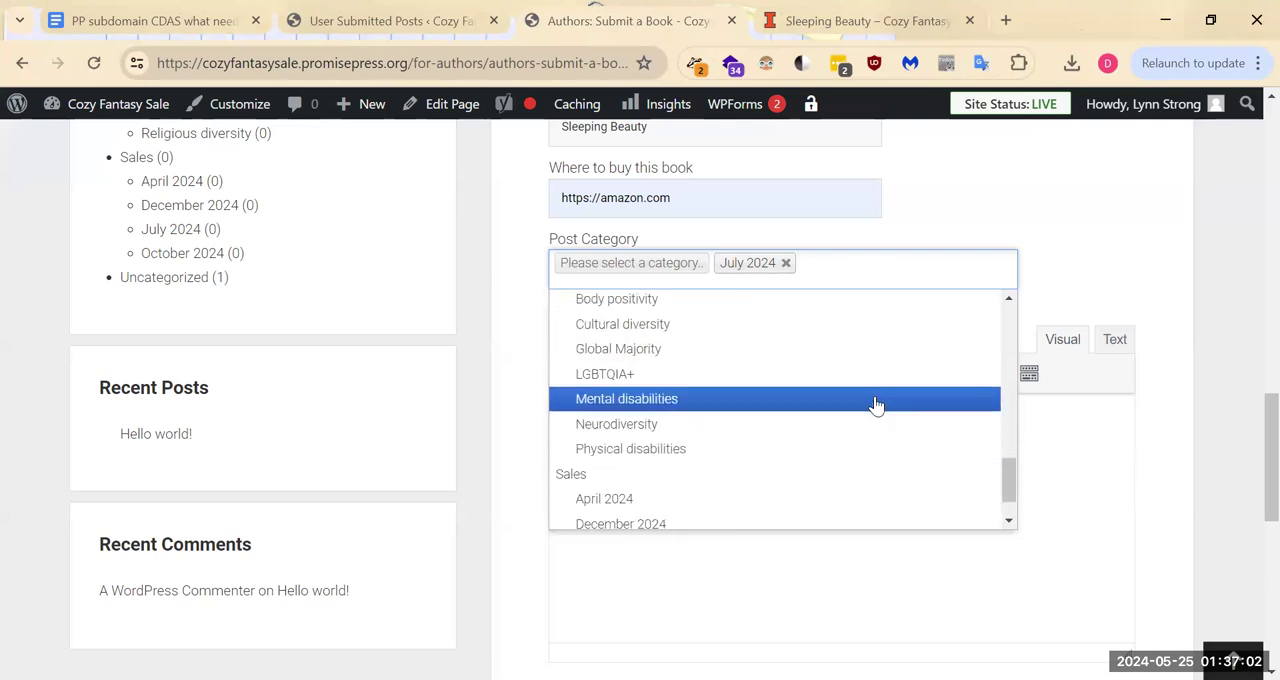
{"action": "scroll", "scroll_direction": "down", "scroll_amount": 3}
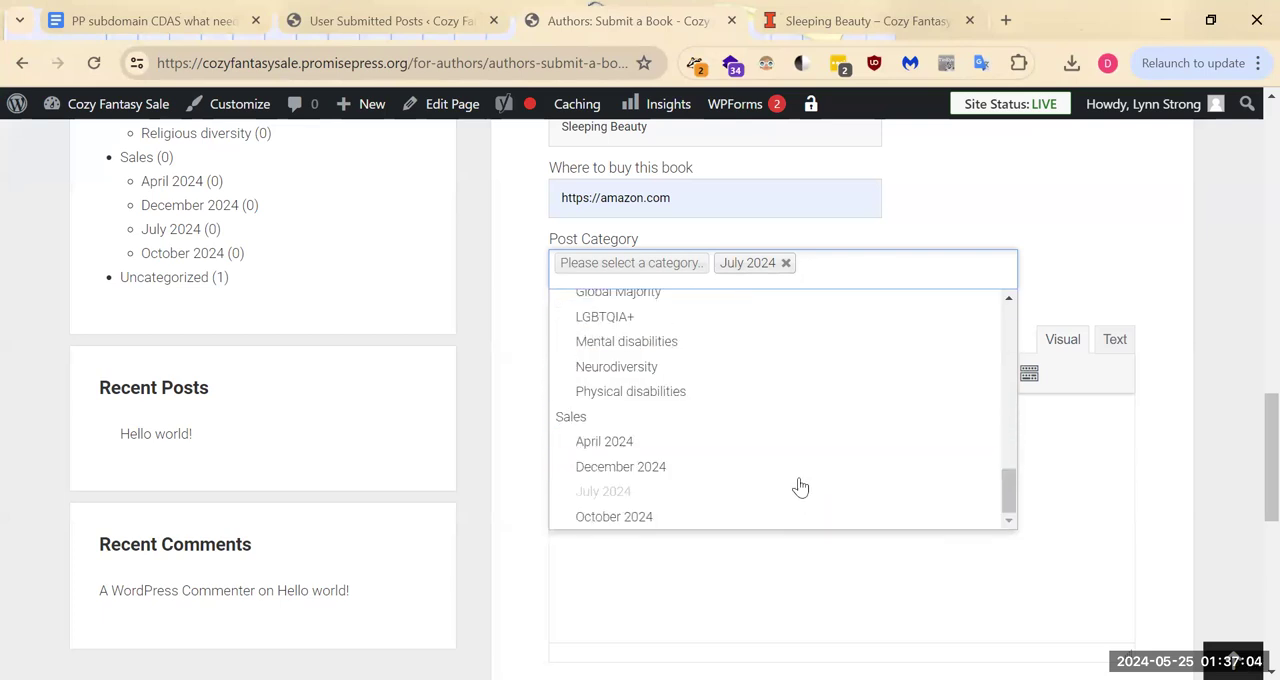
{"action": "mouse_move", "coordinate": [799, 472]}
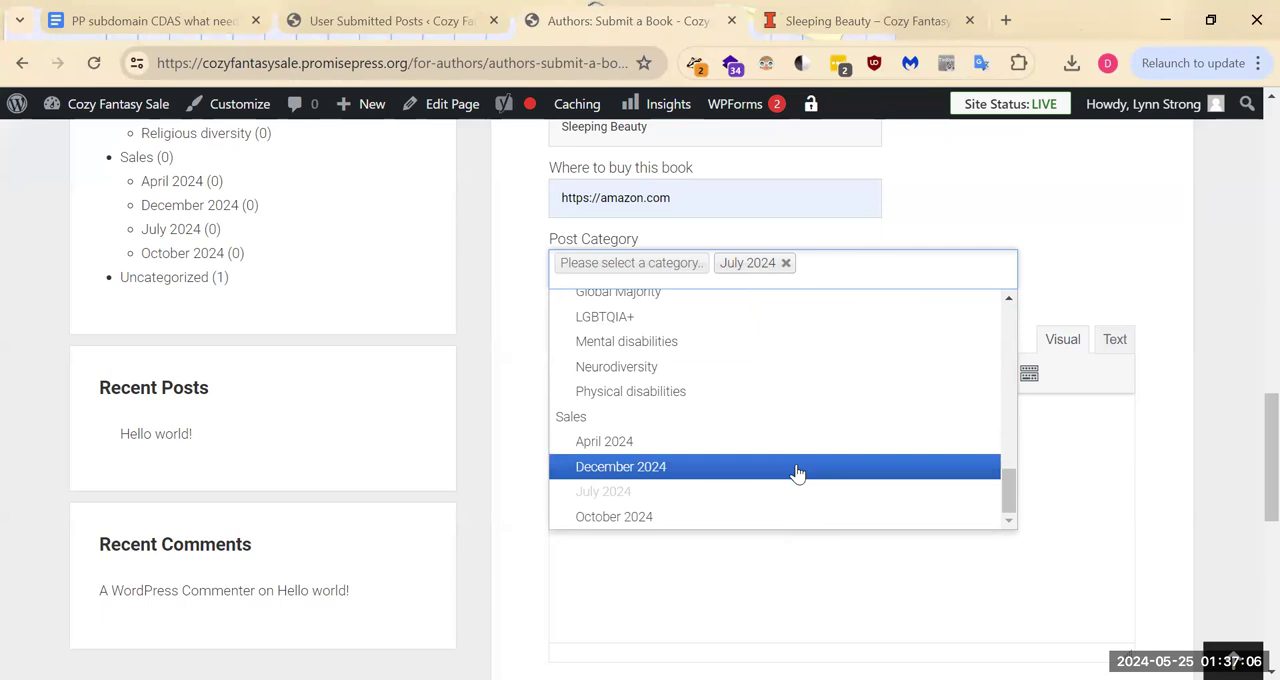
{"action": "mouse_move", "coordinate": [793, 473]}
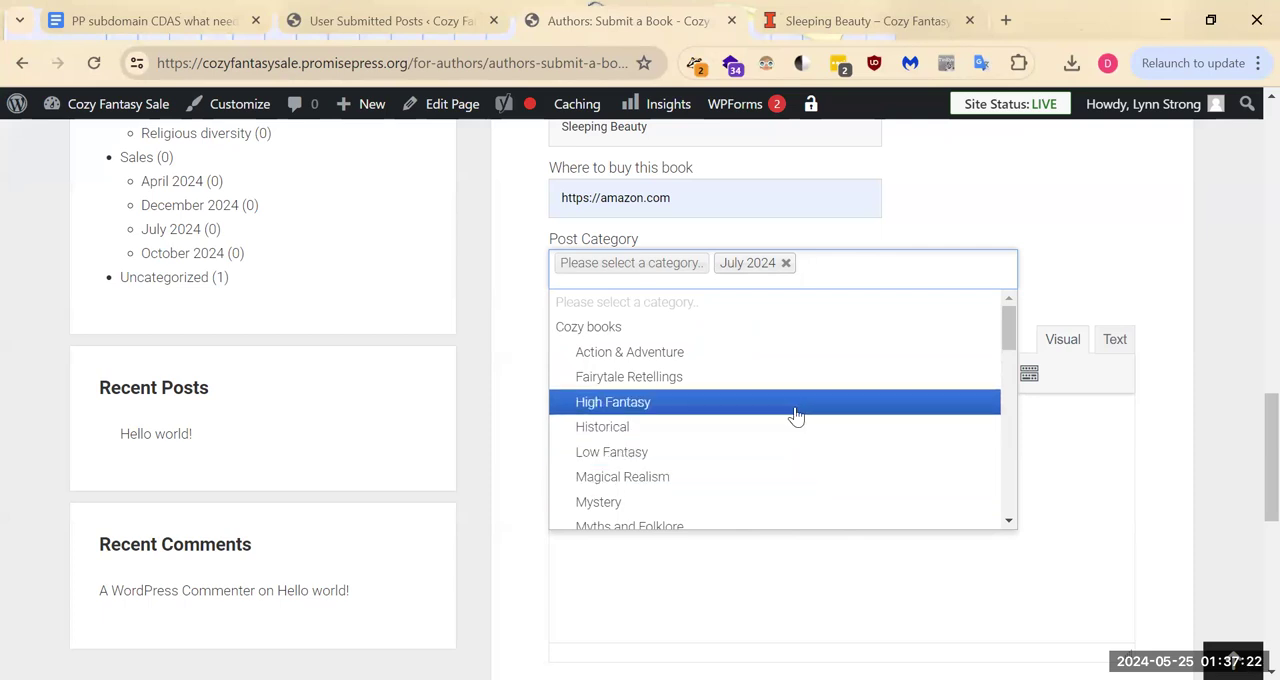
{"action": "left_click", "coordinate": [613, 401]}
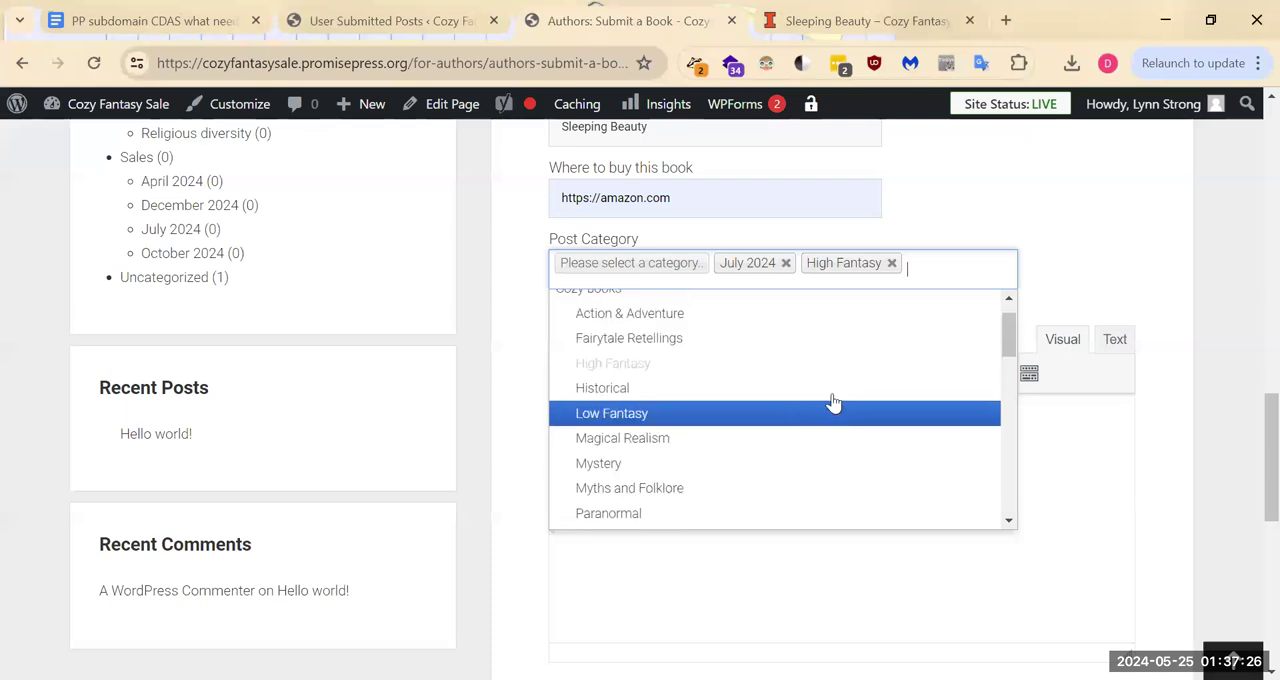
{"action": "left_click", "coordinate": [628, 338]}
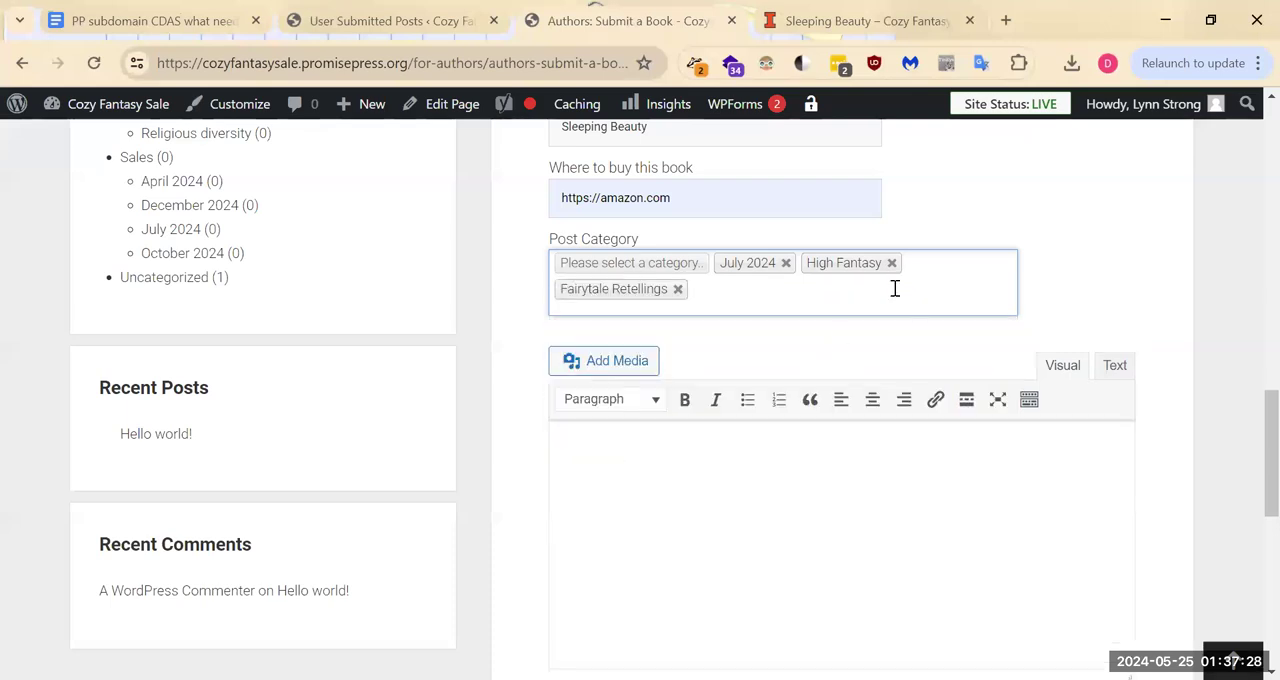
{"action": "left_click", "coordinate": [630, 262]}
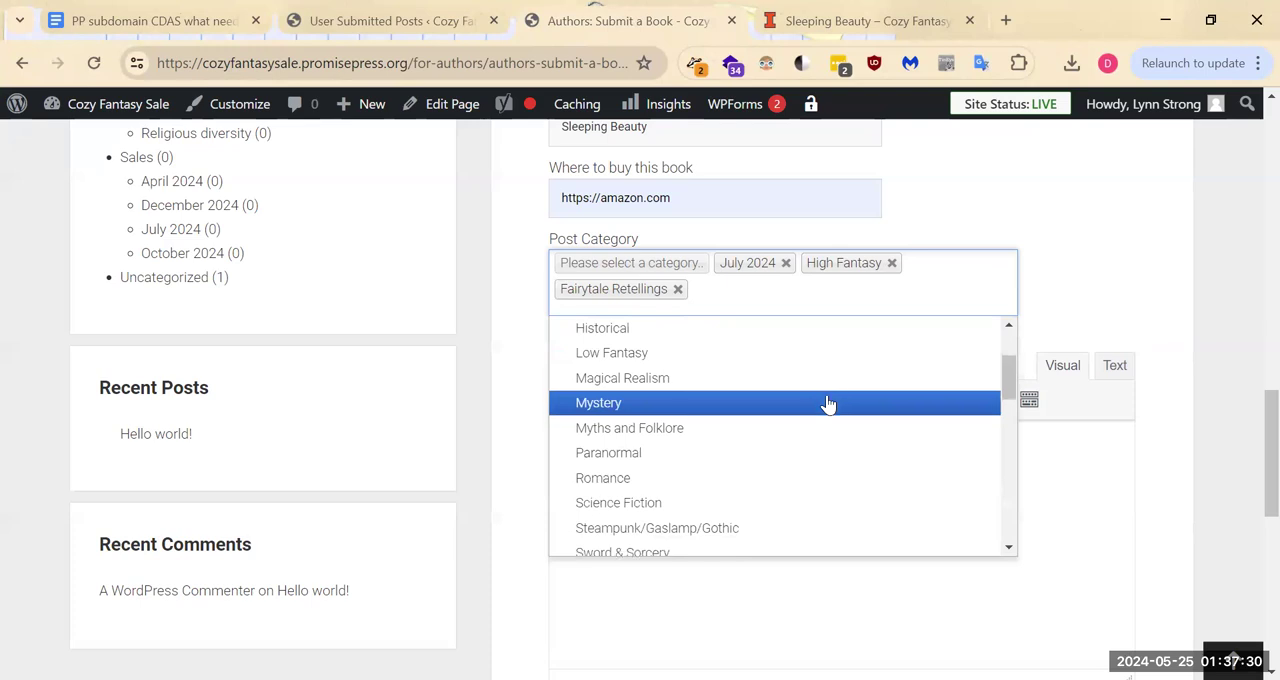
{"action": "scroll", "scroll_direction": "down", "scroll_amount": 3}
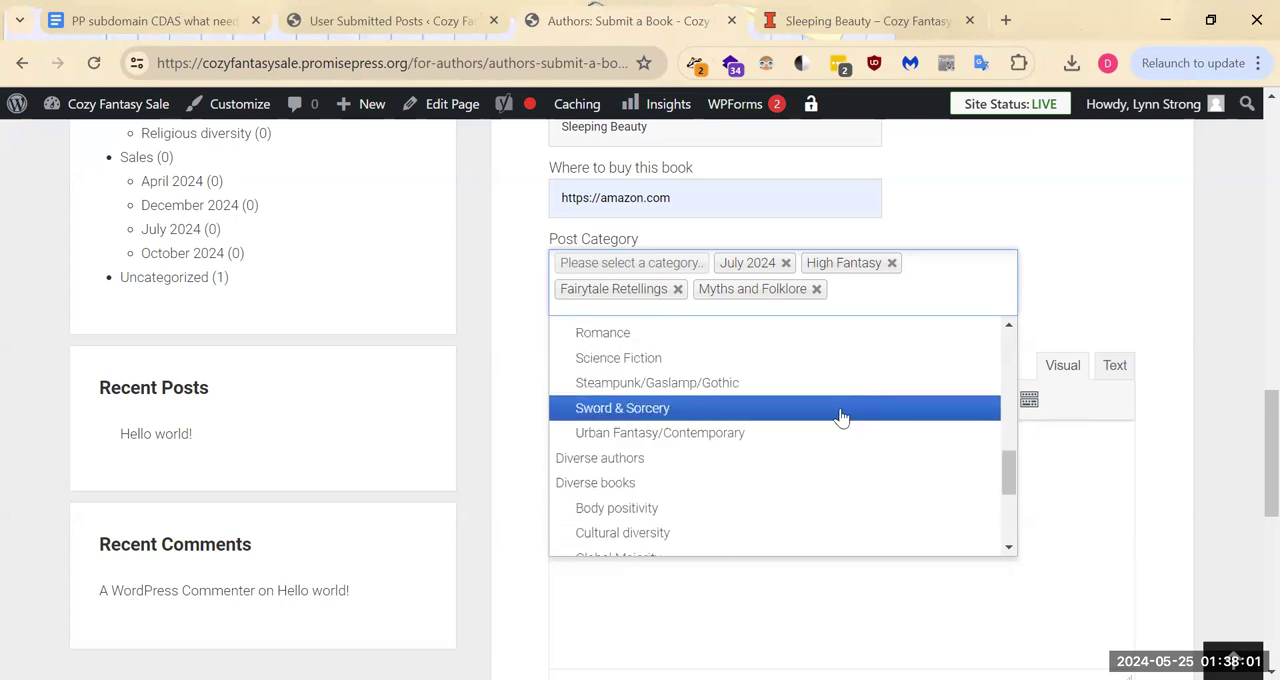
{"action": "mouse_move", "coordinate": [789, 458]}
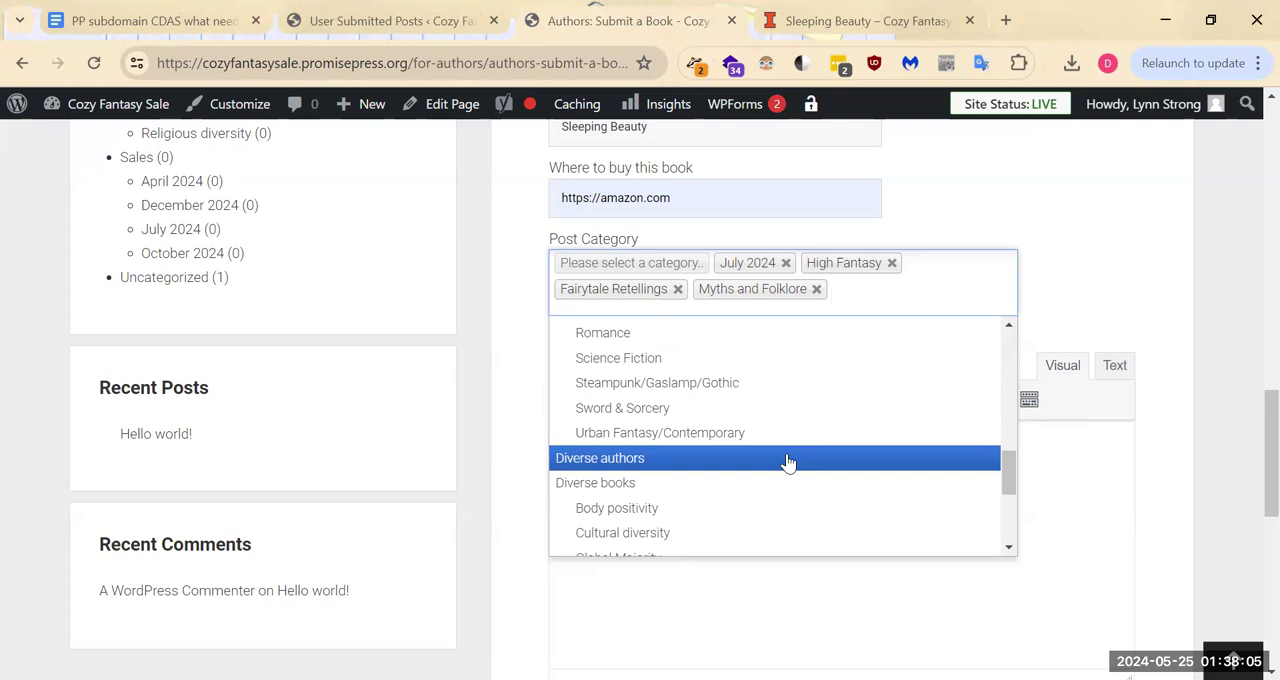
{"action": "mouse_move", "coordinate": [789, 458]}
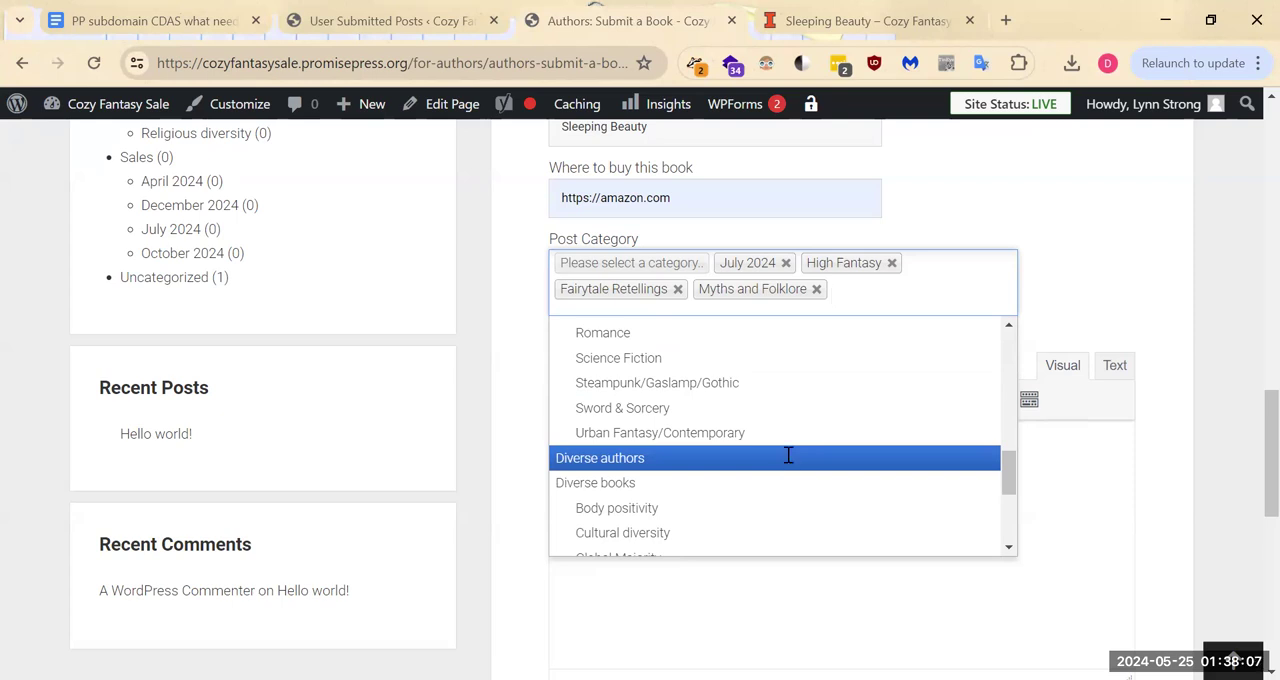
{"action": "left_click", "coordinate": [600, 457]}
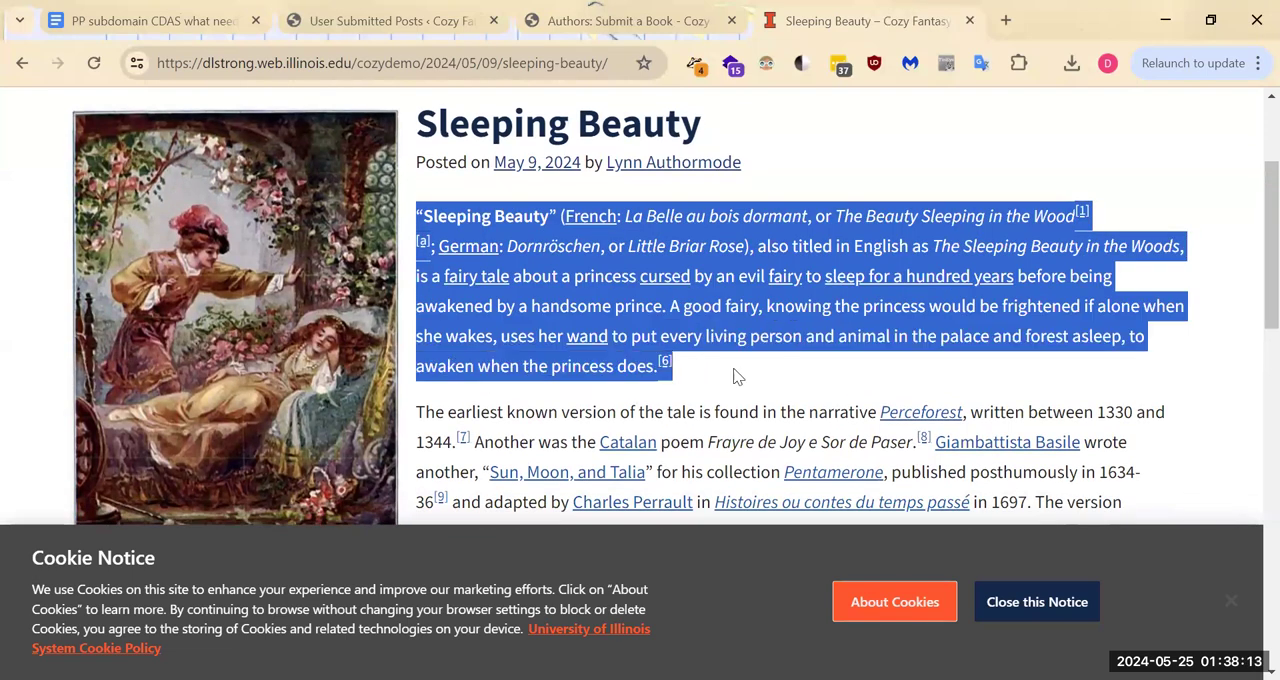
- Scroll the Sleeping Beauty post's description, then go back to the Authors: Submit a Book tab
{"action": "scroll", "scroll_direction": "down", "scroll_amount": 3}
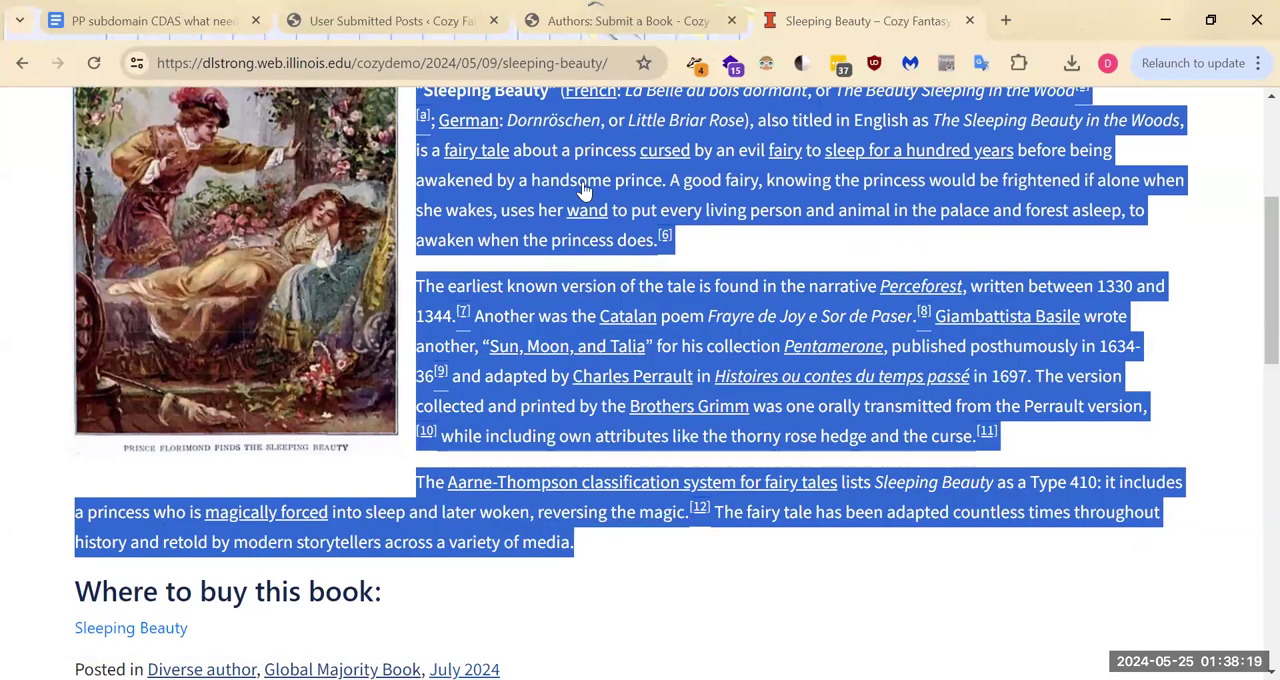
{"action": "left_click", "coordinate": [620, 20]}
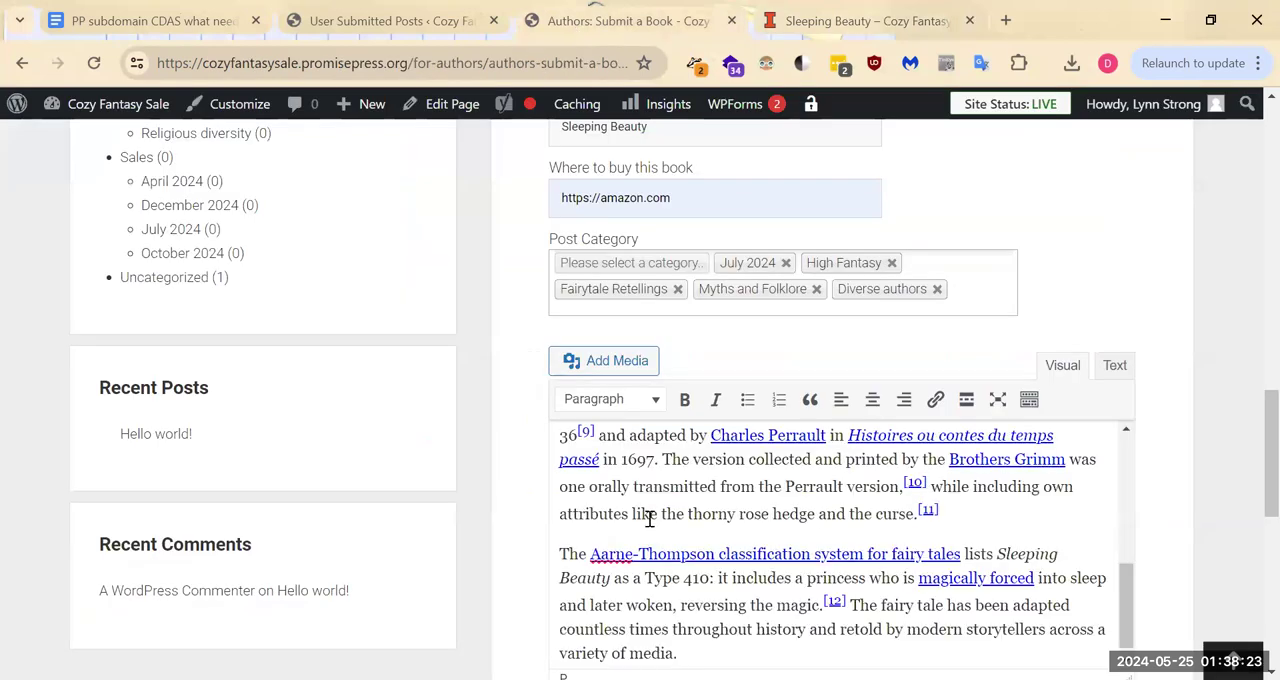
- Paste the fairy tale description into the content and attach the Prince Florimund jpg
{"action": "scroll", "scroll_direction": "down", "scroll_amount": 3}
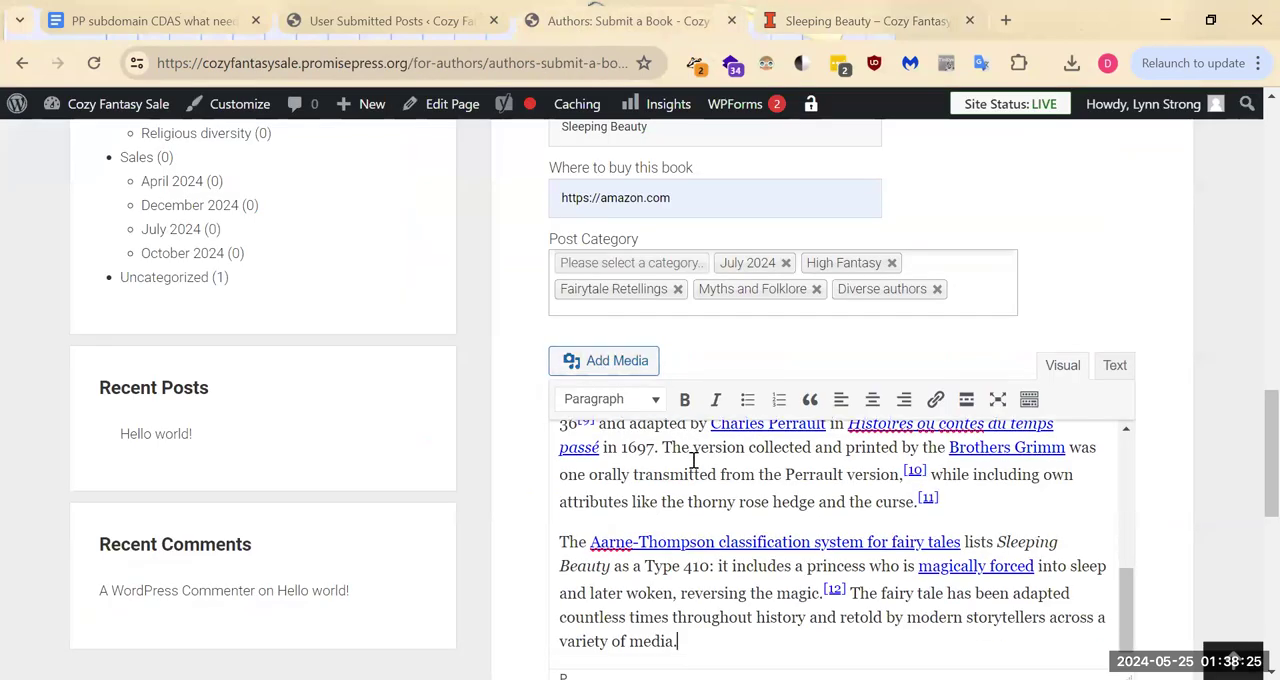
{"action": "scroll", "scroll_direction": "down", "scroll_amount": 3}
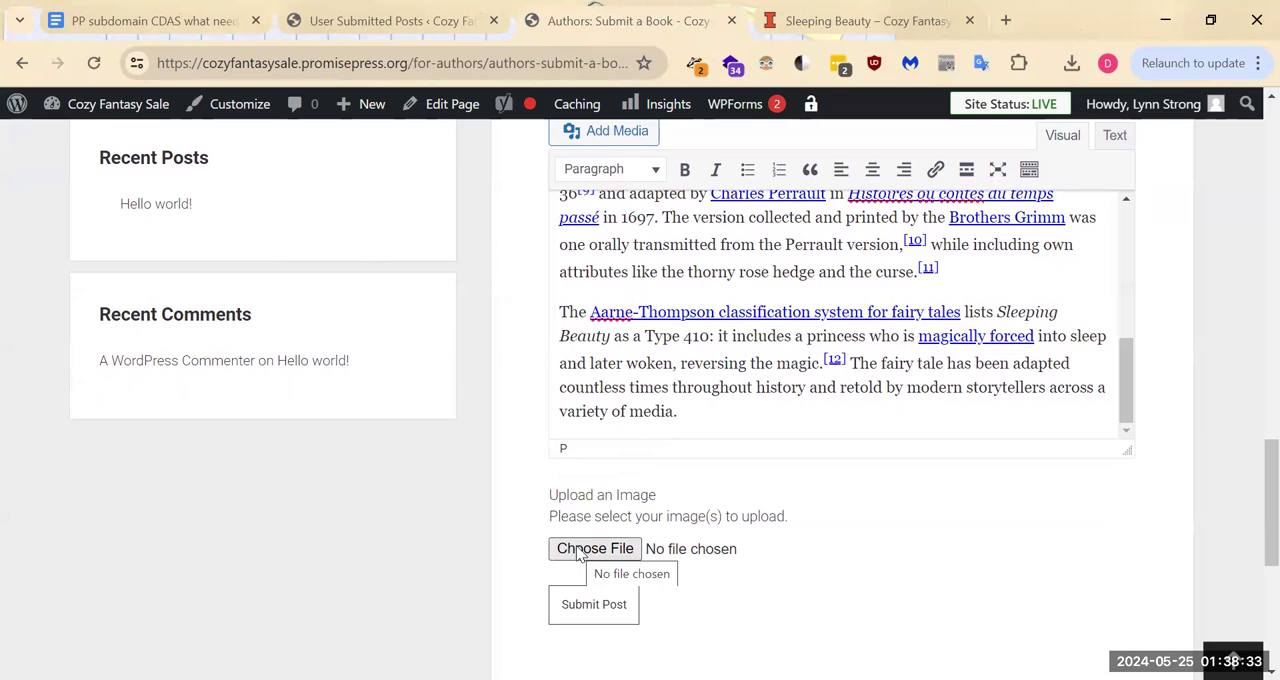
{"action": "left_click", "coordinate": [594, 548]}
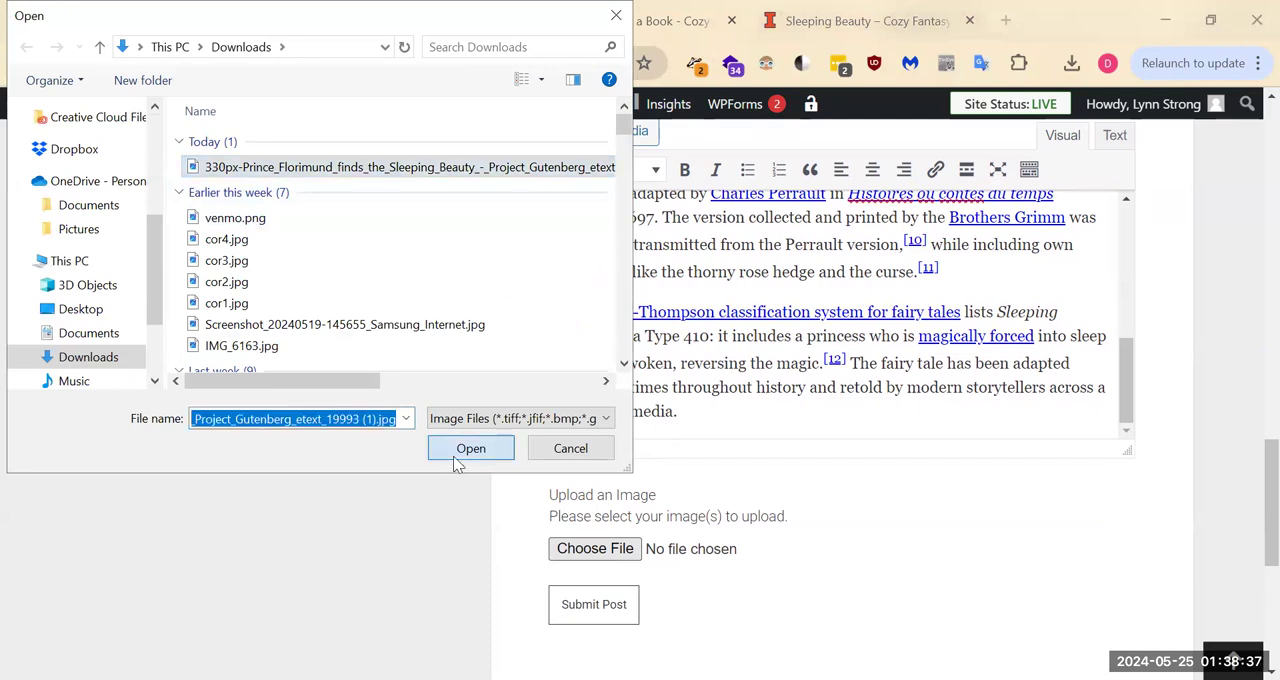
{"action": "left_click", "coordinate": [470, 448]}
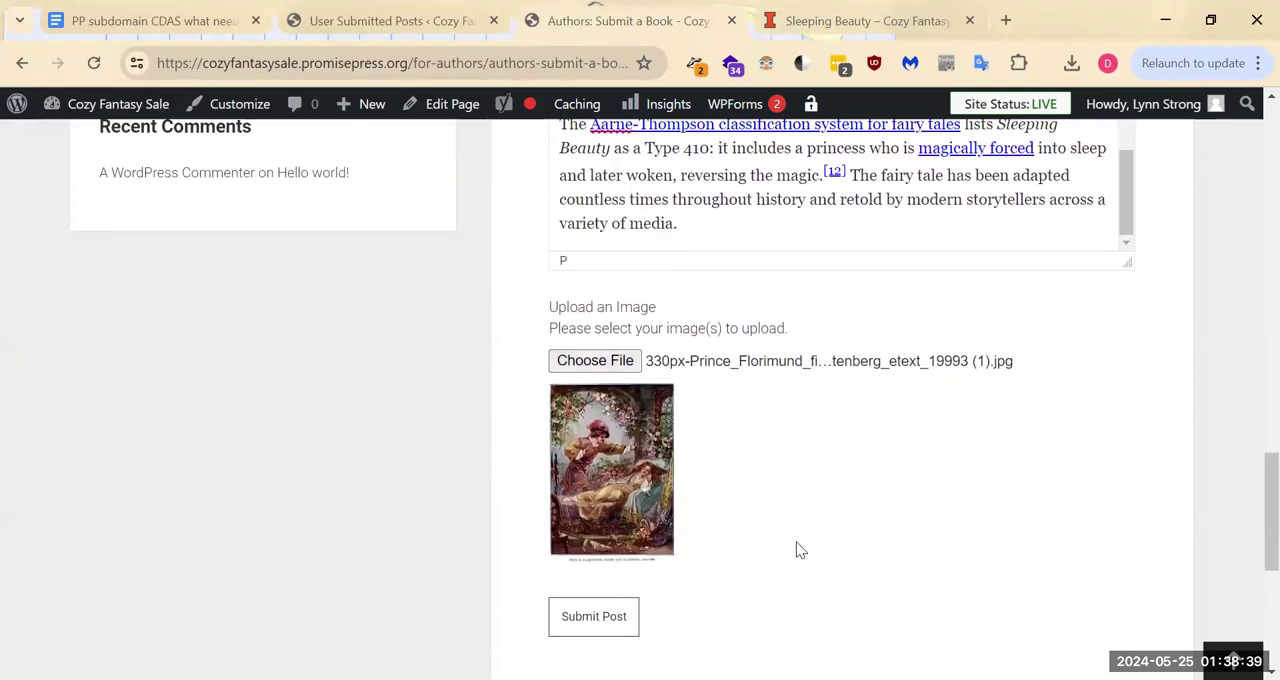
- Send the Sleeping Beauty submission with Submit Post until the Book submitted! page loads
{"action": "left_click", "coordinate": [593, 616]}
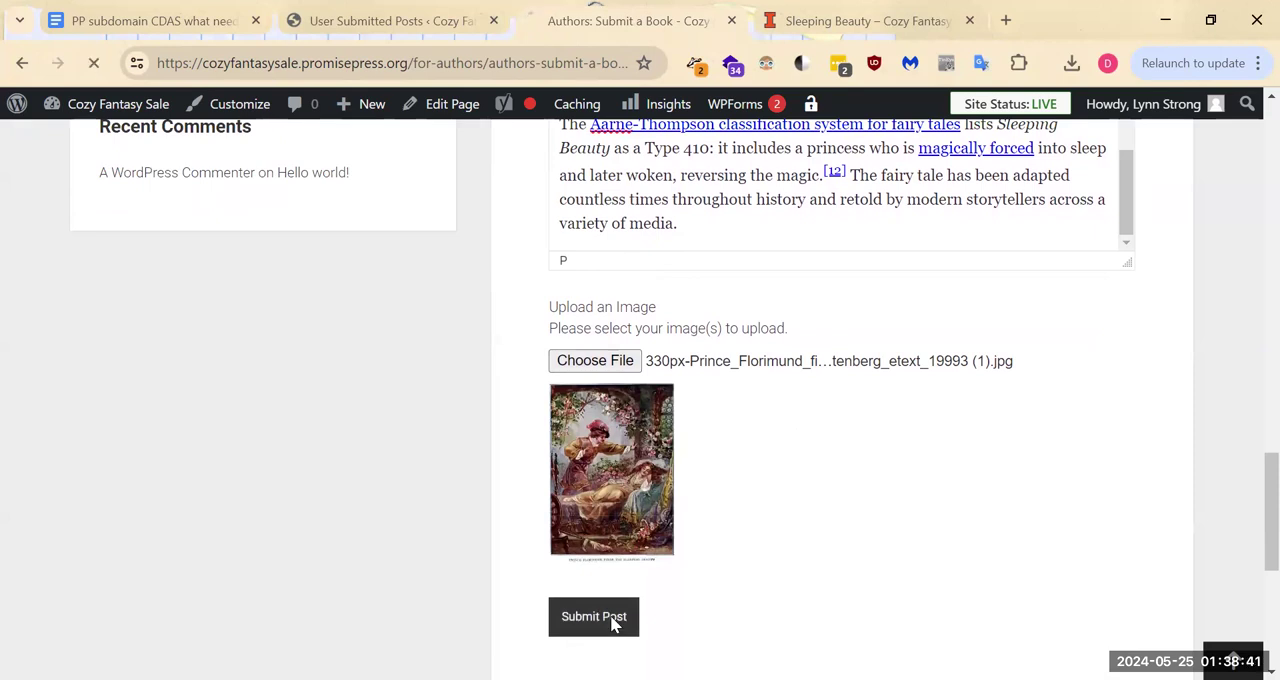
{"action": "left_click", "coordinate": [593, 616]}
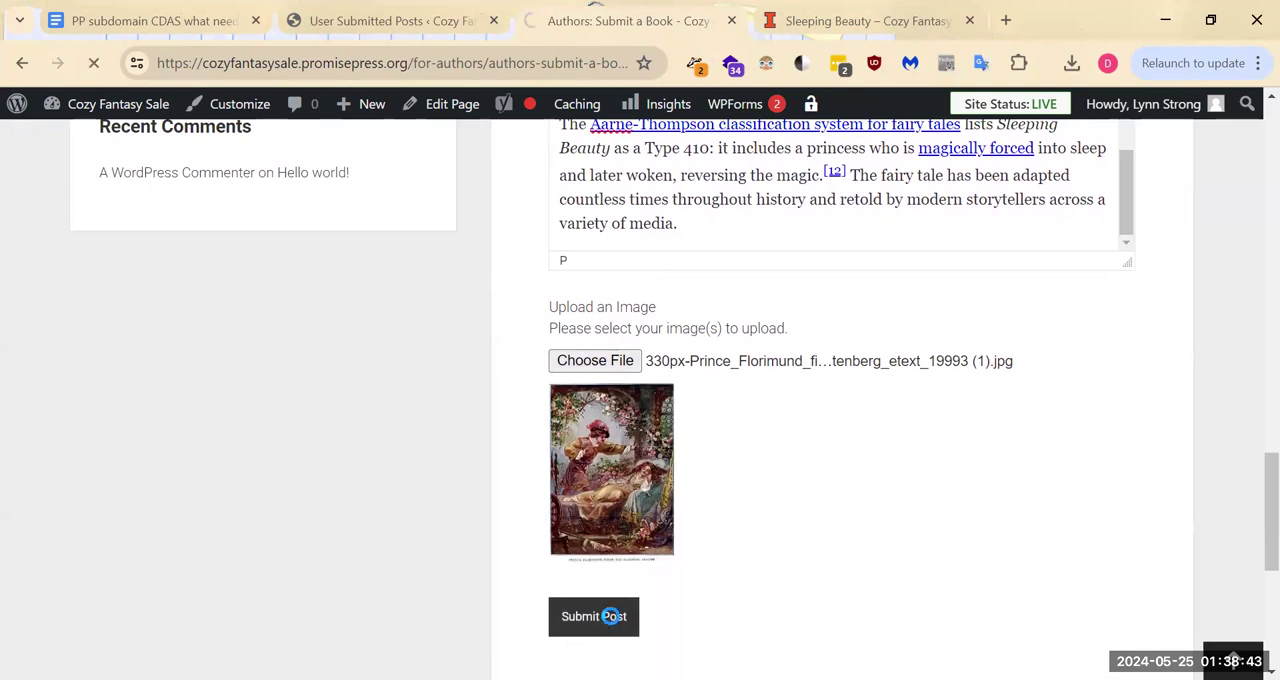
{"action": "left_click", "coordinate": [593, 616]}
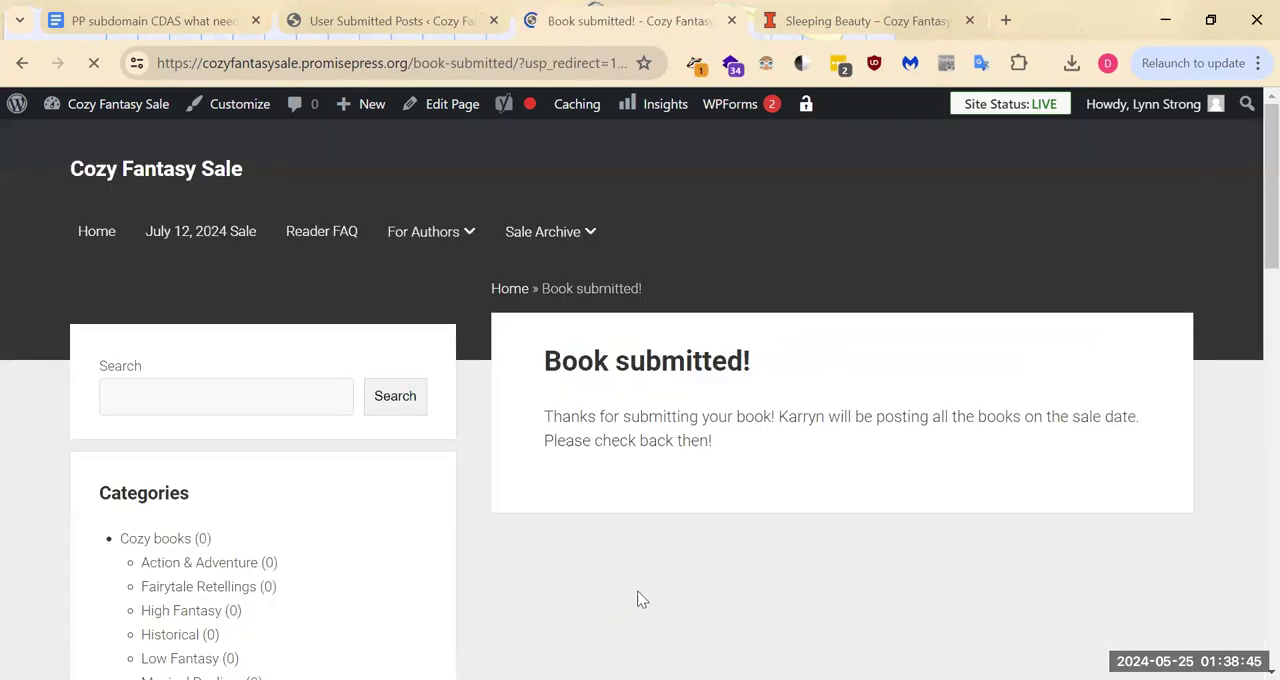
{"action": "mouse_move", "coordinate": [698, 583]}
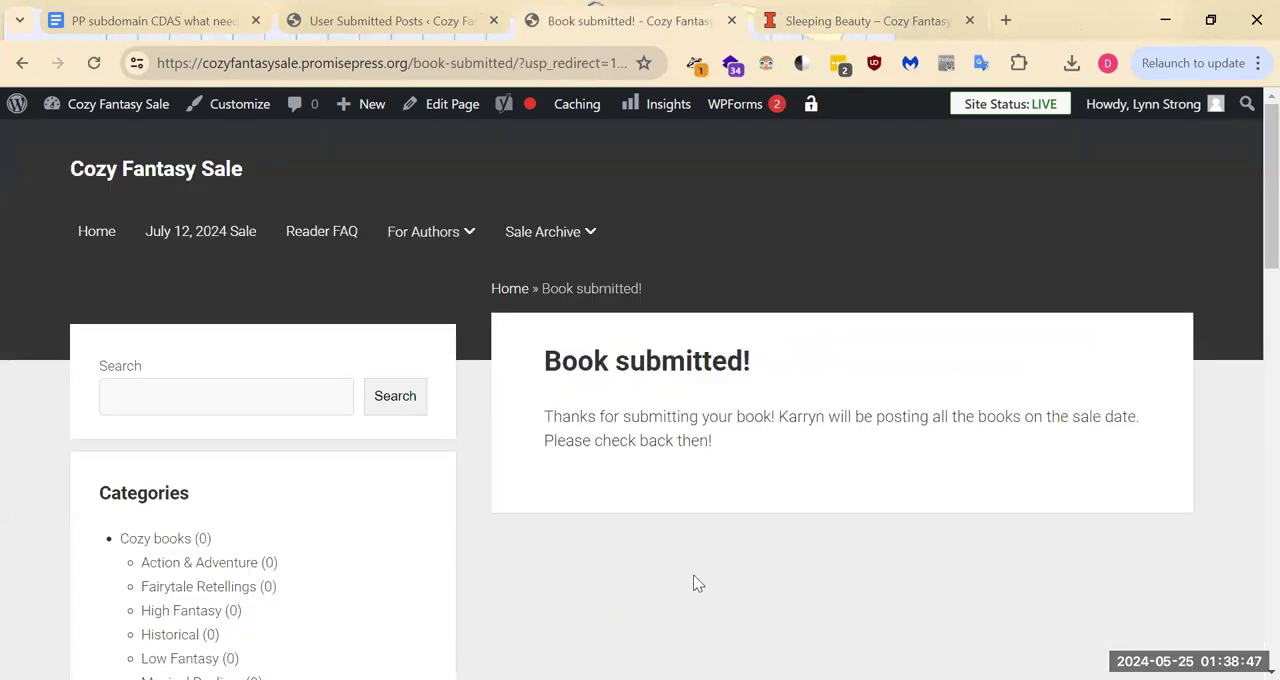